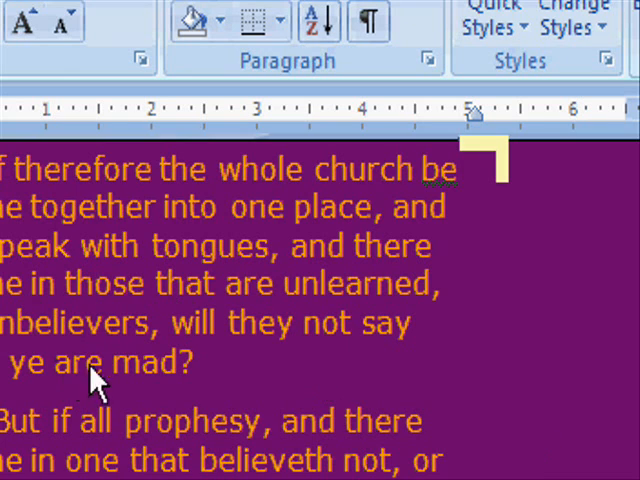
{"action": "mouse_move", "coordinate": [108, 428]}
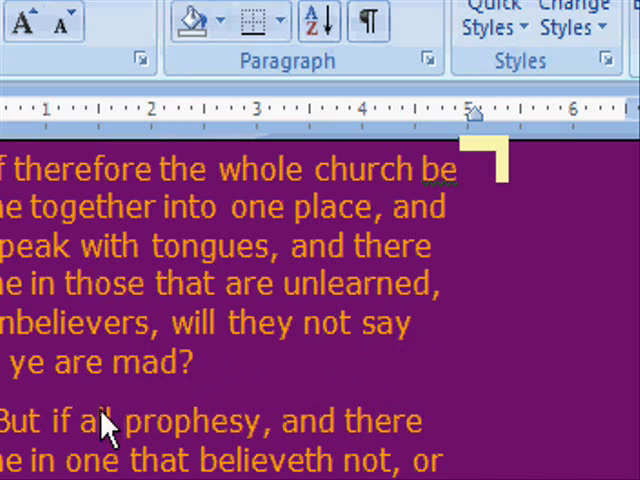
{"action": "mouse_move", "coordinate": [20, 460]}
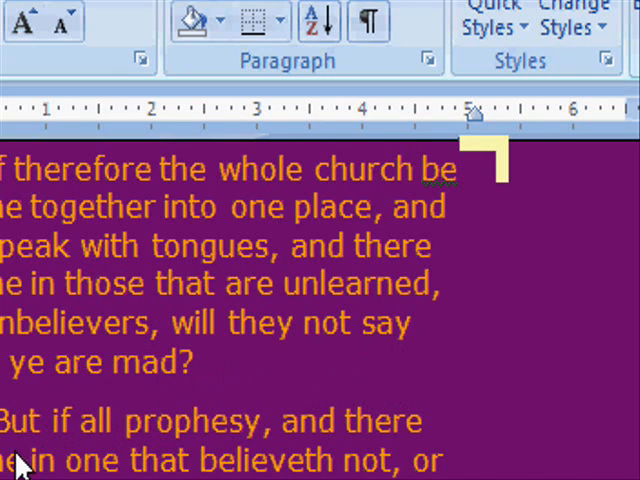
{"action": "mouse_move", "coordinate": [280, 456]}
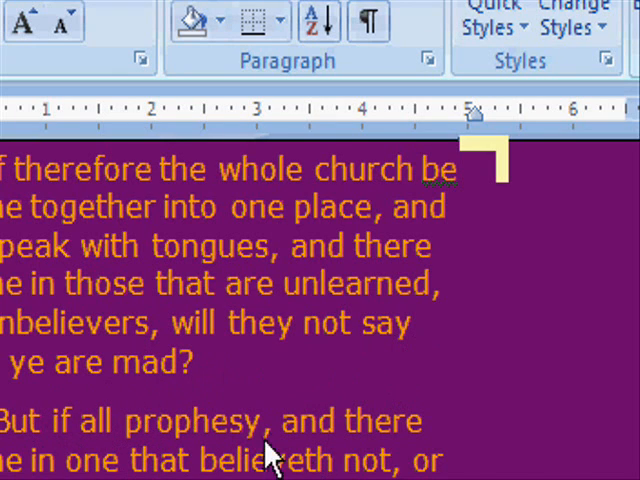